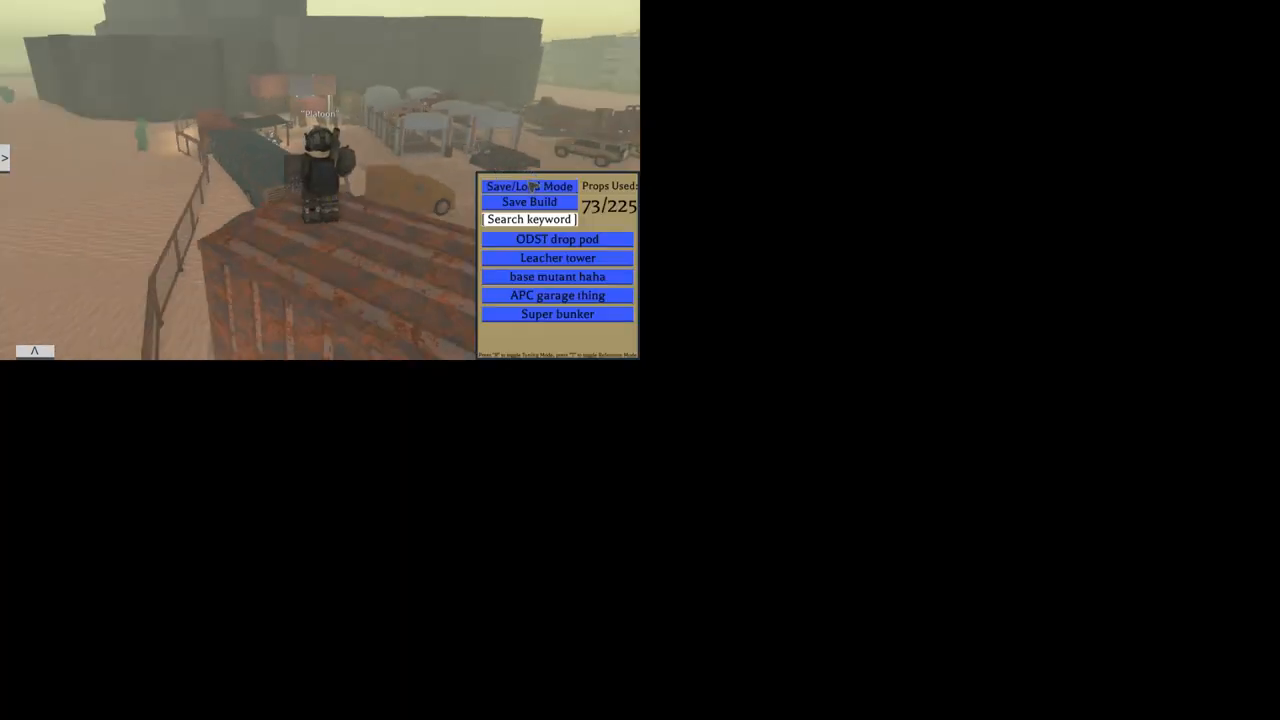
# - Switch the panel to the props catalogue and answer the Clear All Props prompt
pyautogui.click(528, 186)
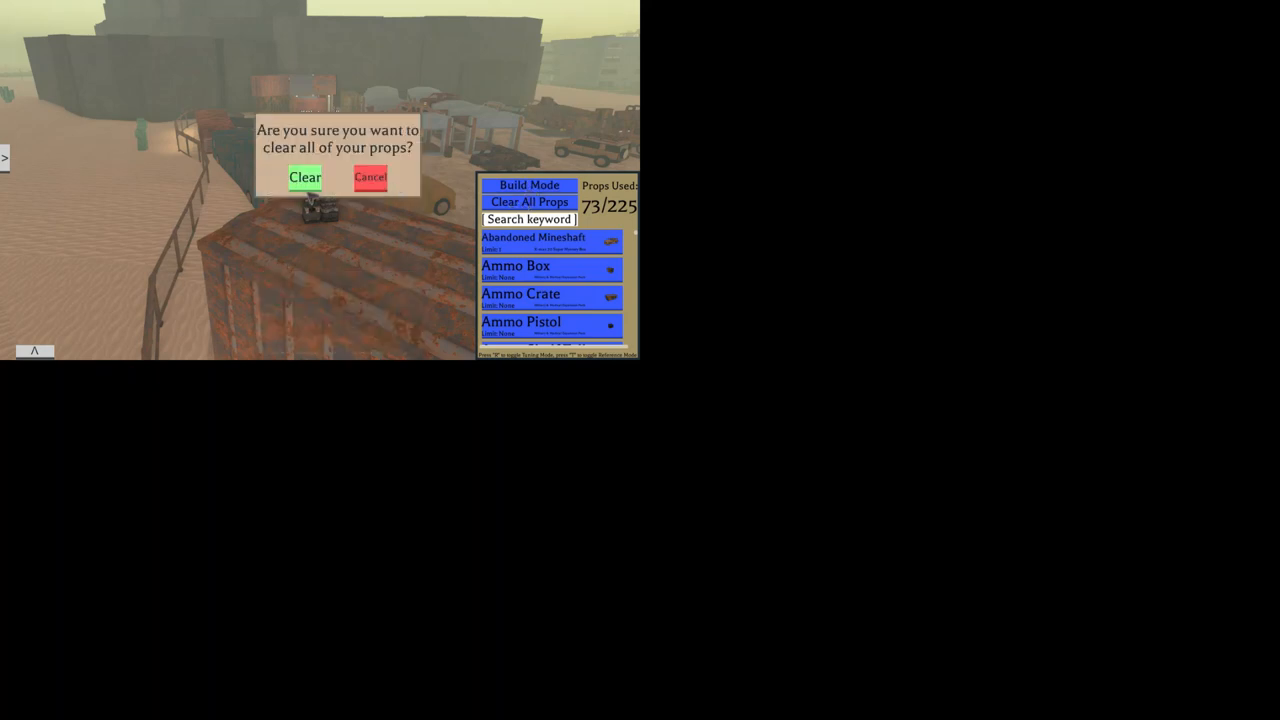
pyautogui.click(304, 176)
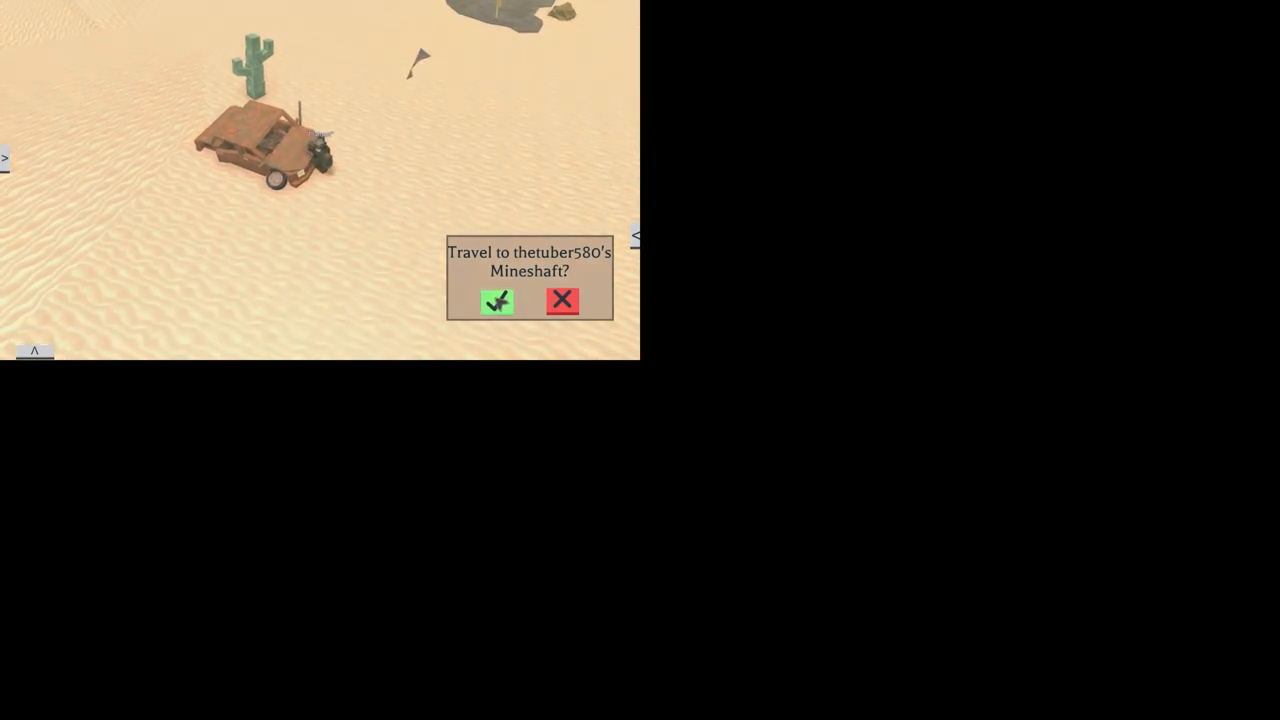
# - Travel down into the player's mineshaft, then decline traveling back out
pyautogui.click(496, 302)
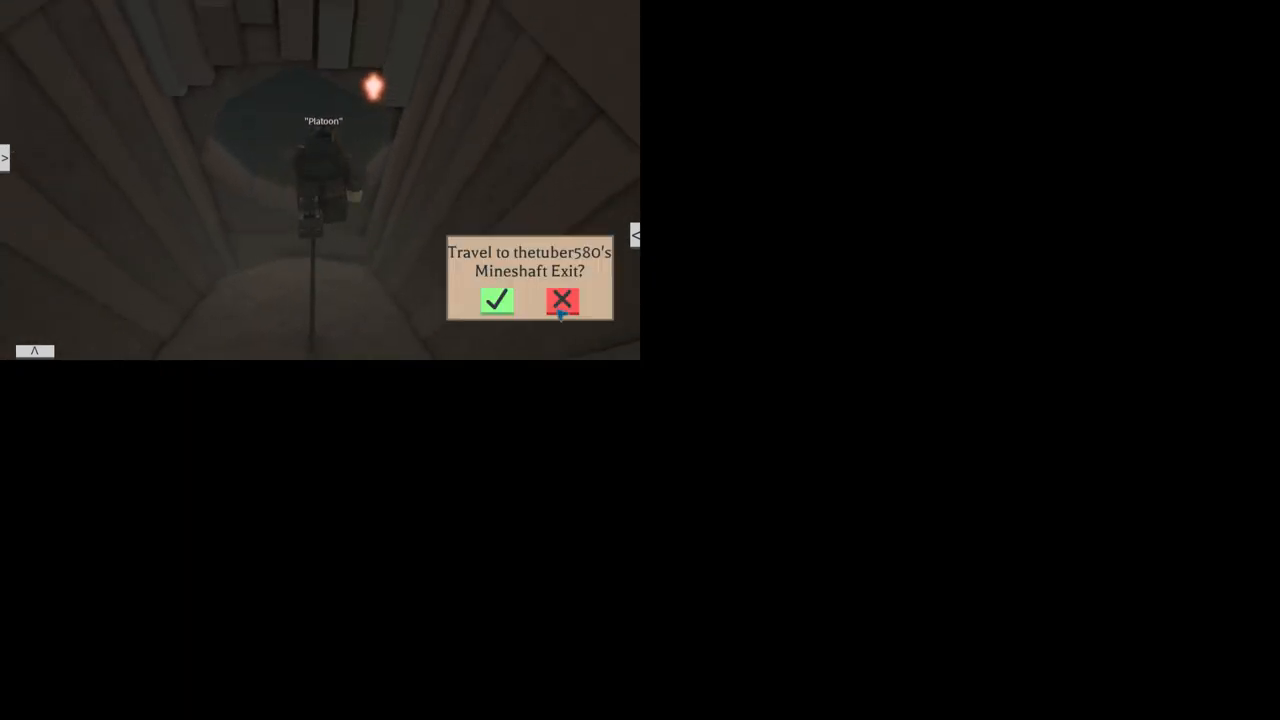
pyautogui.click(496, 300)
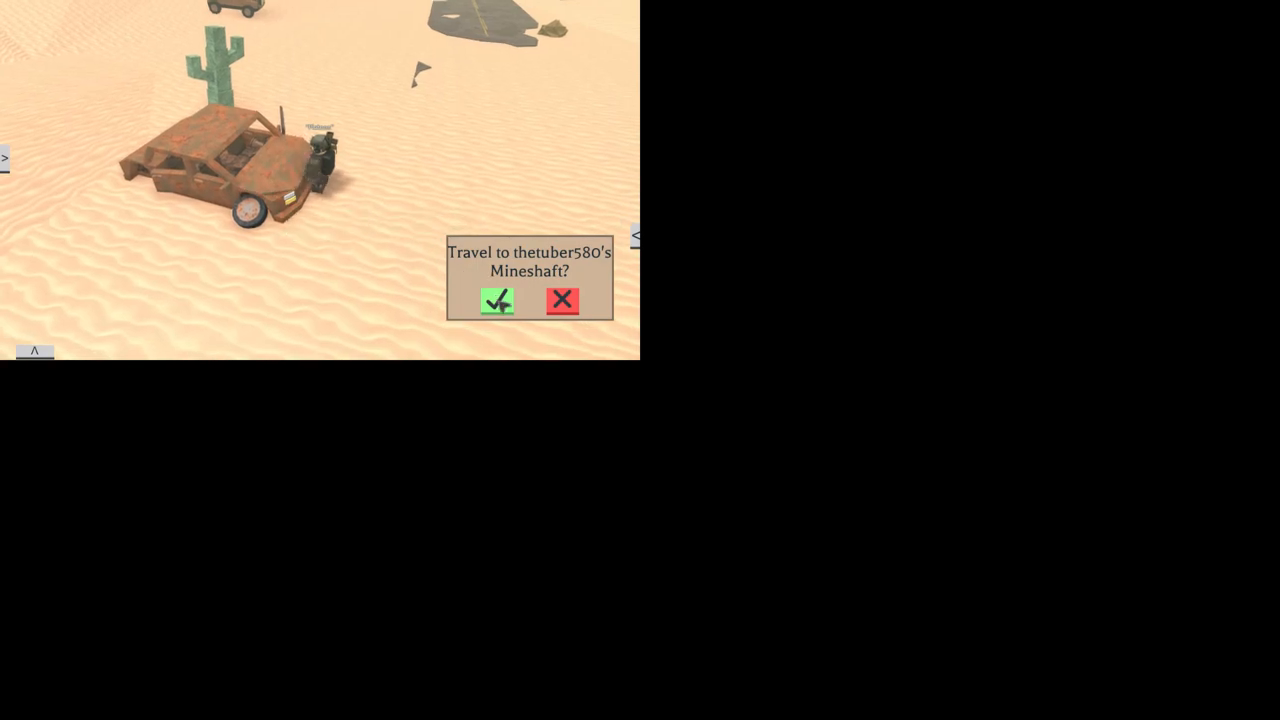
pyautogui.click(496, 300)
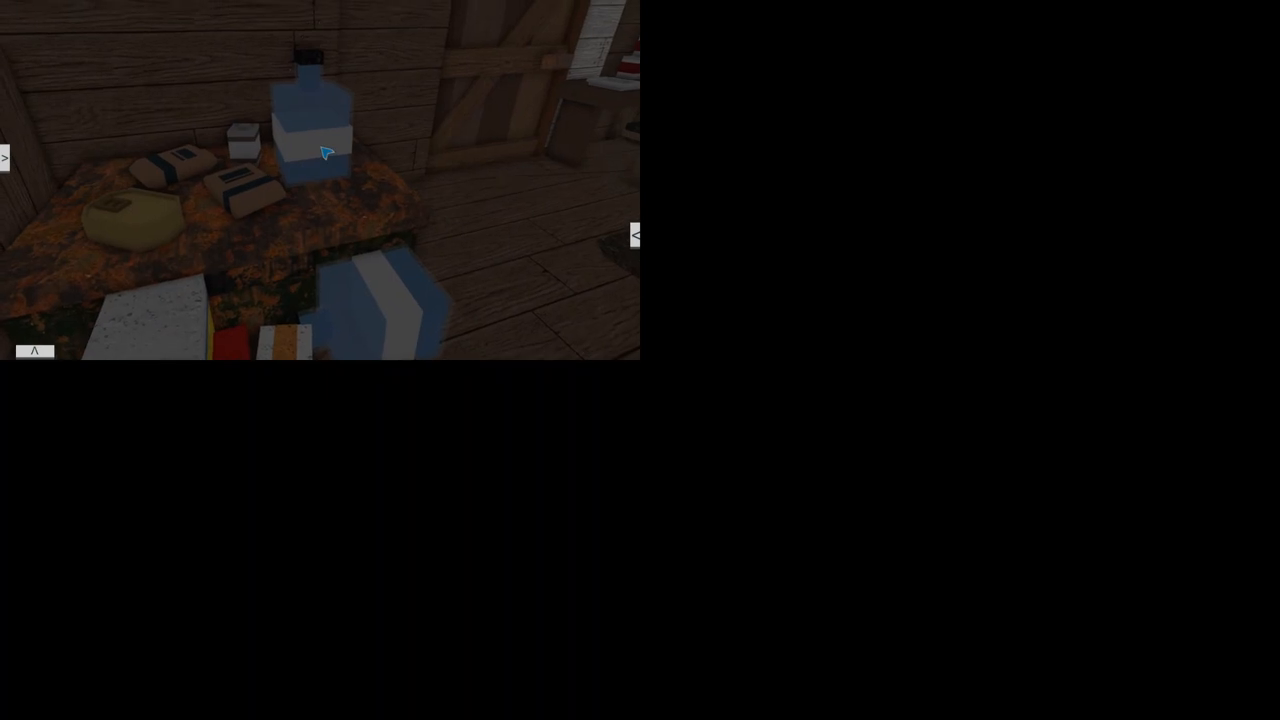
pyautogui.moveTo(316, 110)
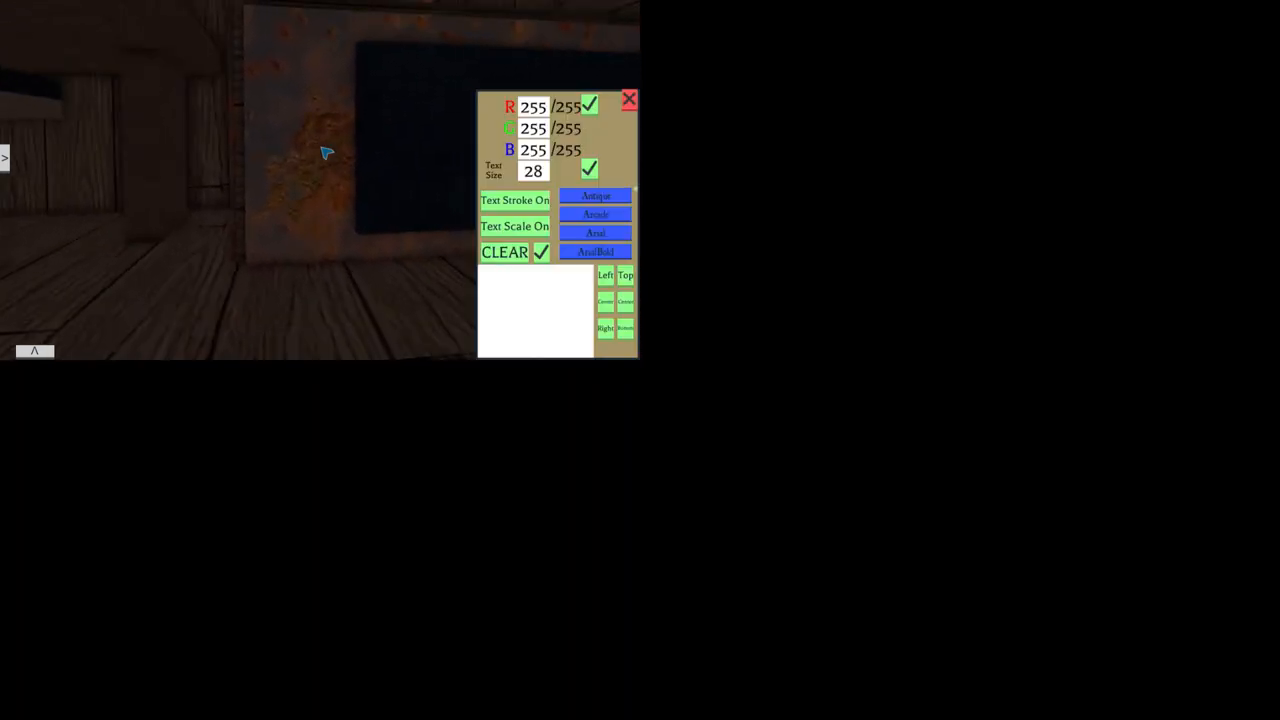
# - Close the wall sign's text-editing panel with the red X
pyautogui.click(628, 100)
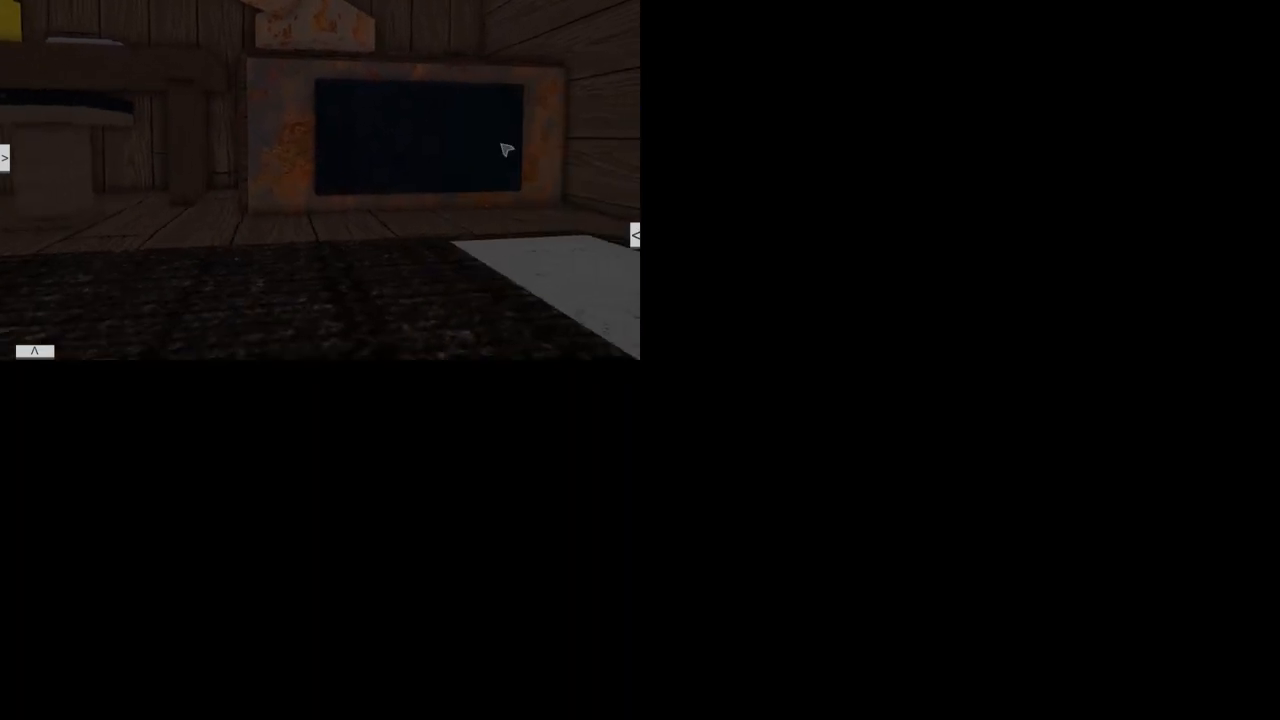